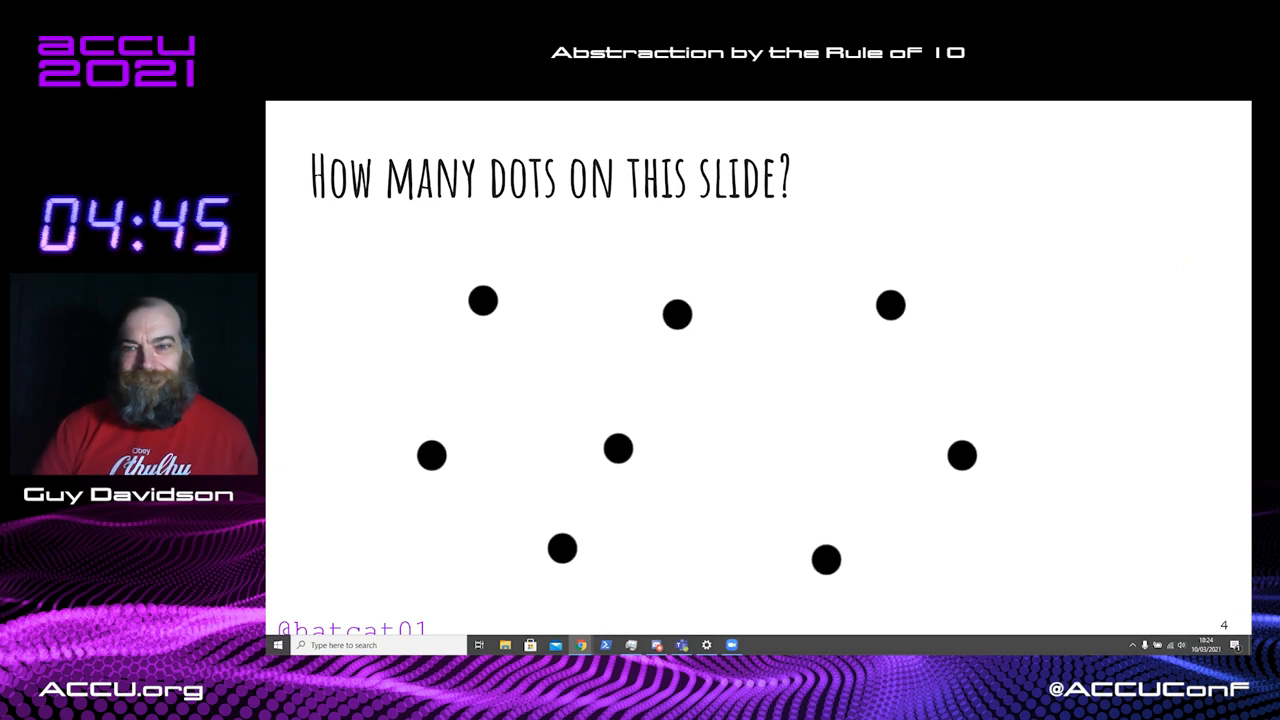
- Advance through the dot-counting slides to the Immediate apprehension slide (limit about 10)
key("right")
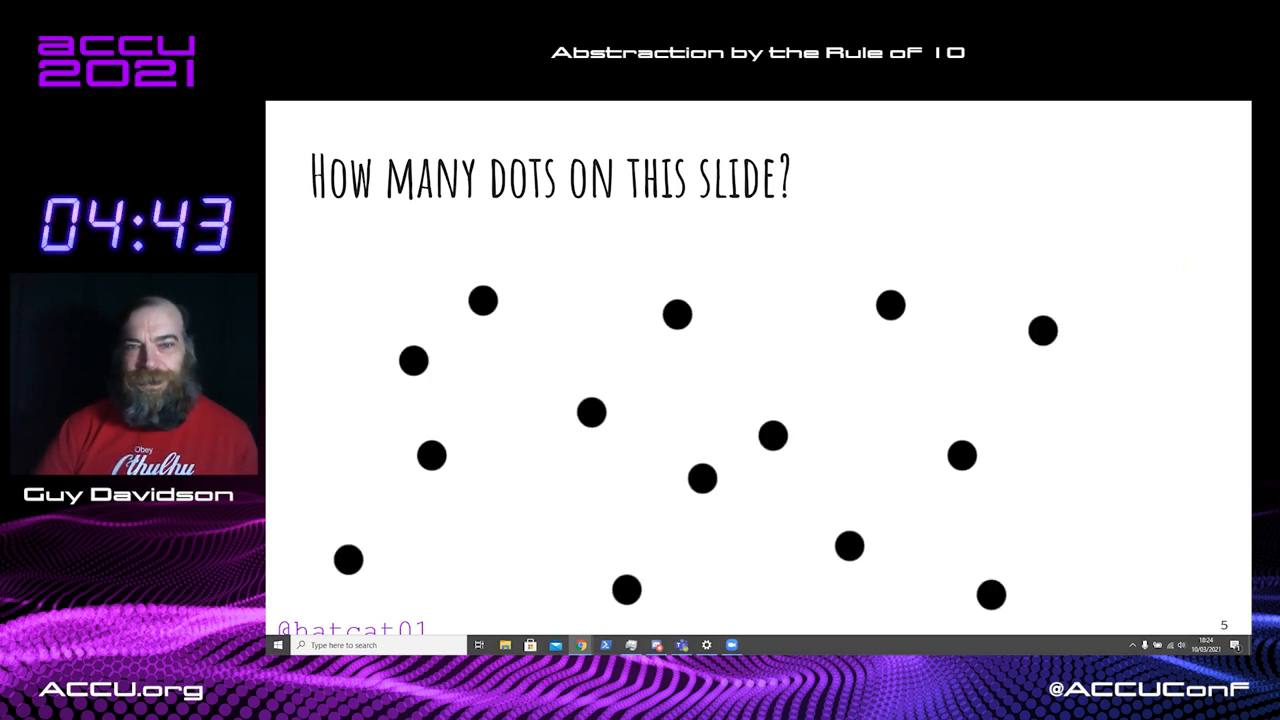
key("right")
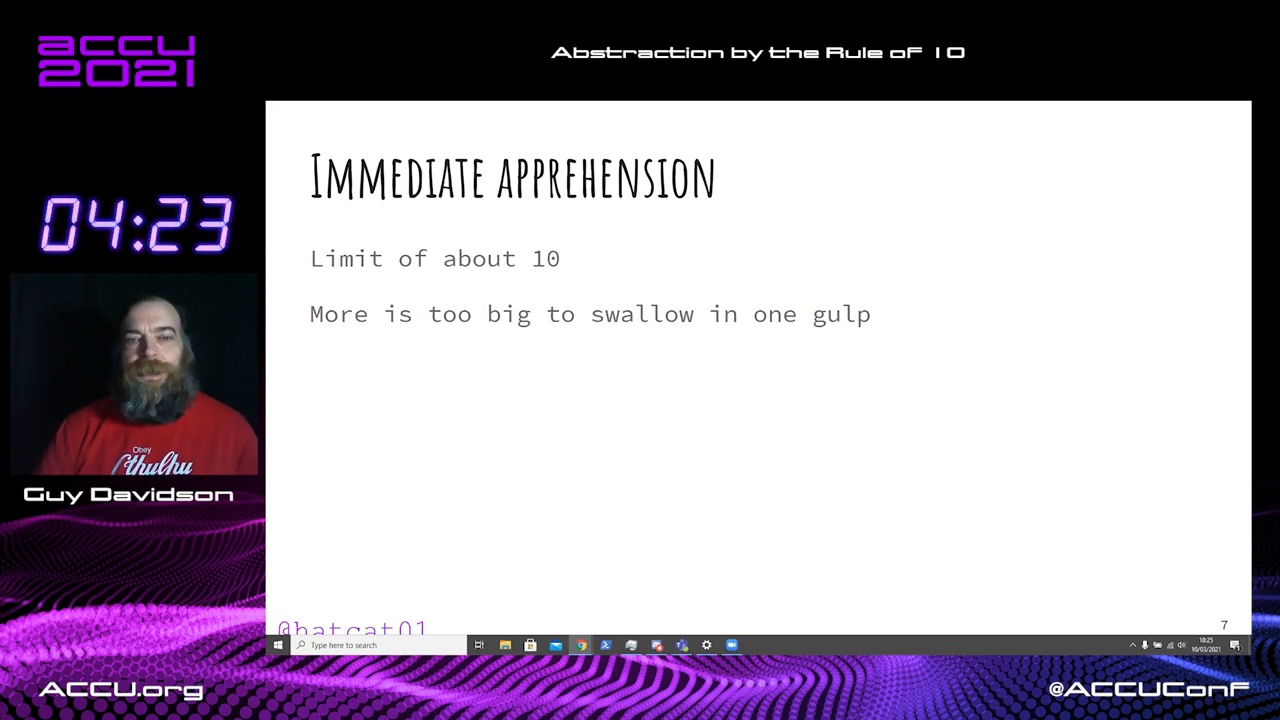
- Advance past the long code listing to the C++ Abstractions curves class slides
key("right")
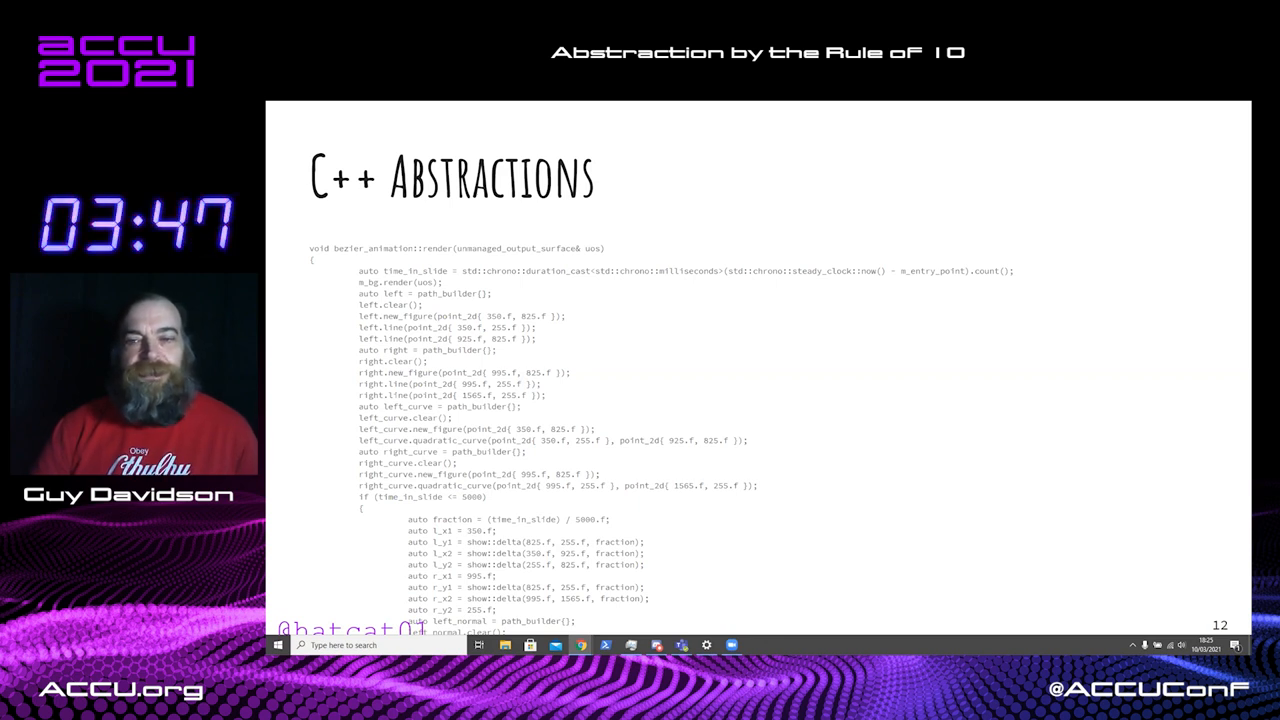
key("Right")
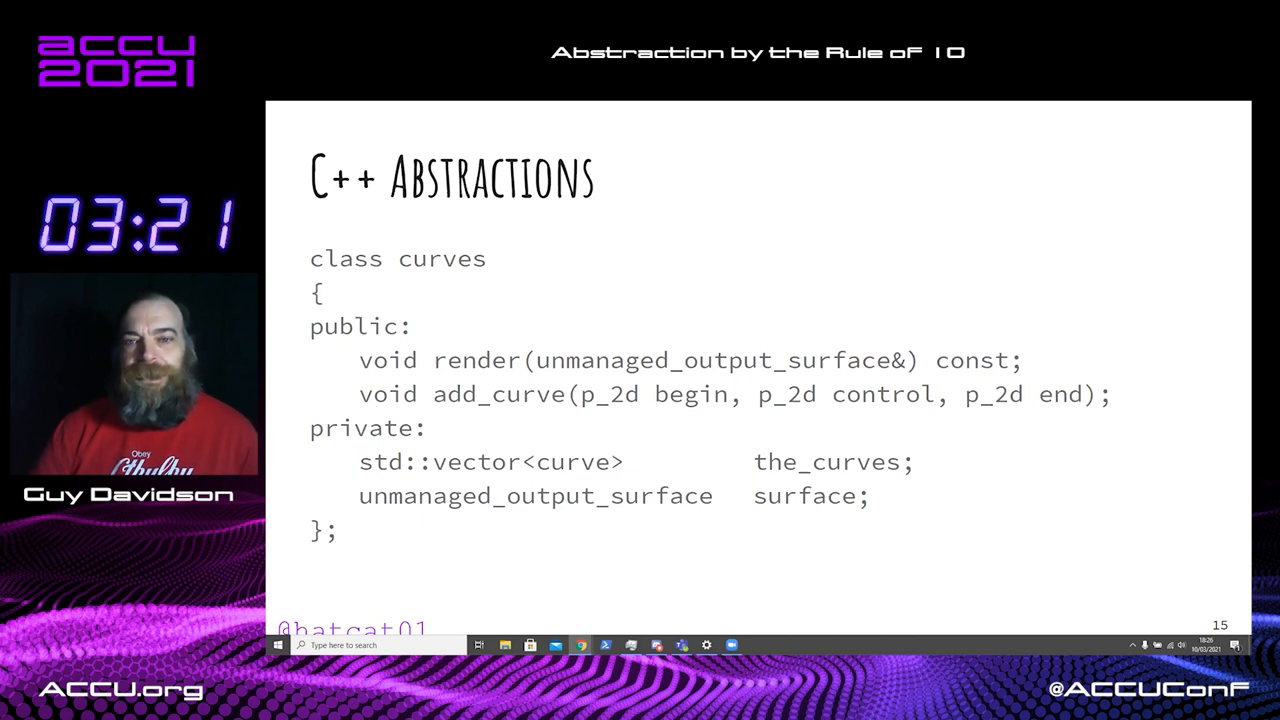
key("Right")
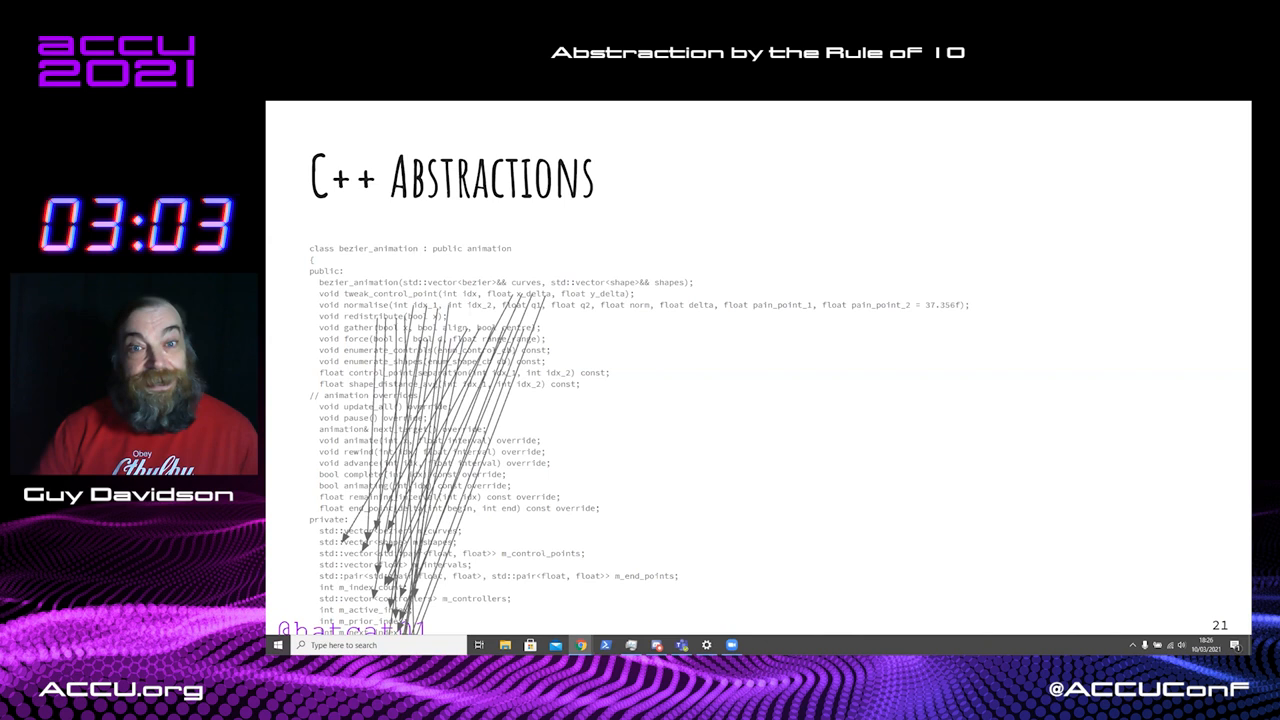
- Advance past the tangled code slides through the Naming slide to the animation namespace list
key("Right")
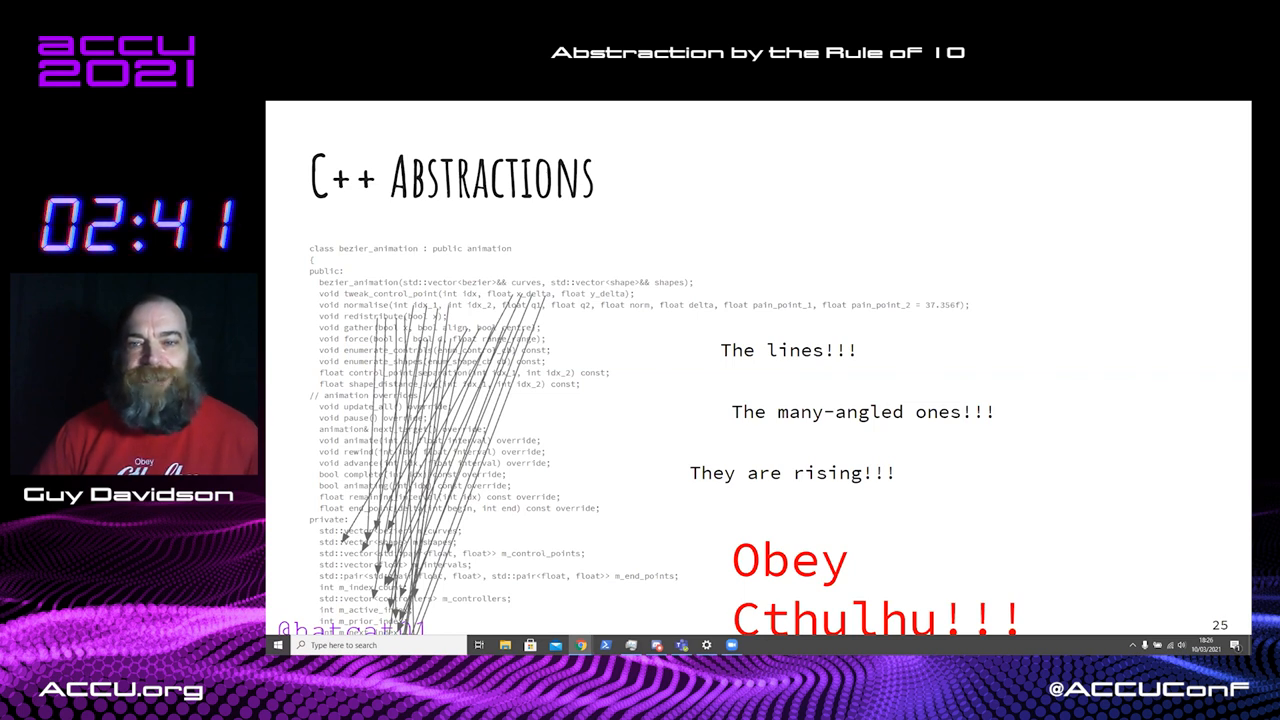
key("Right")
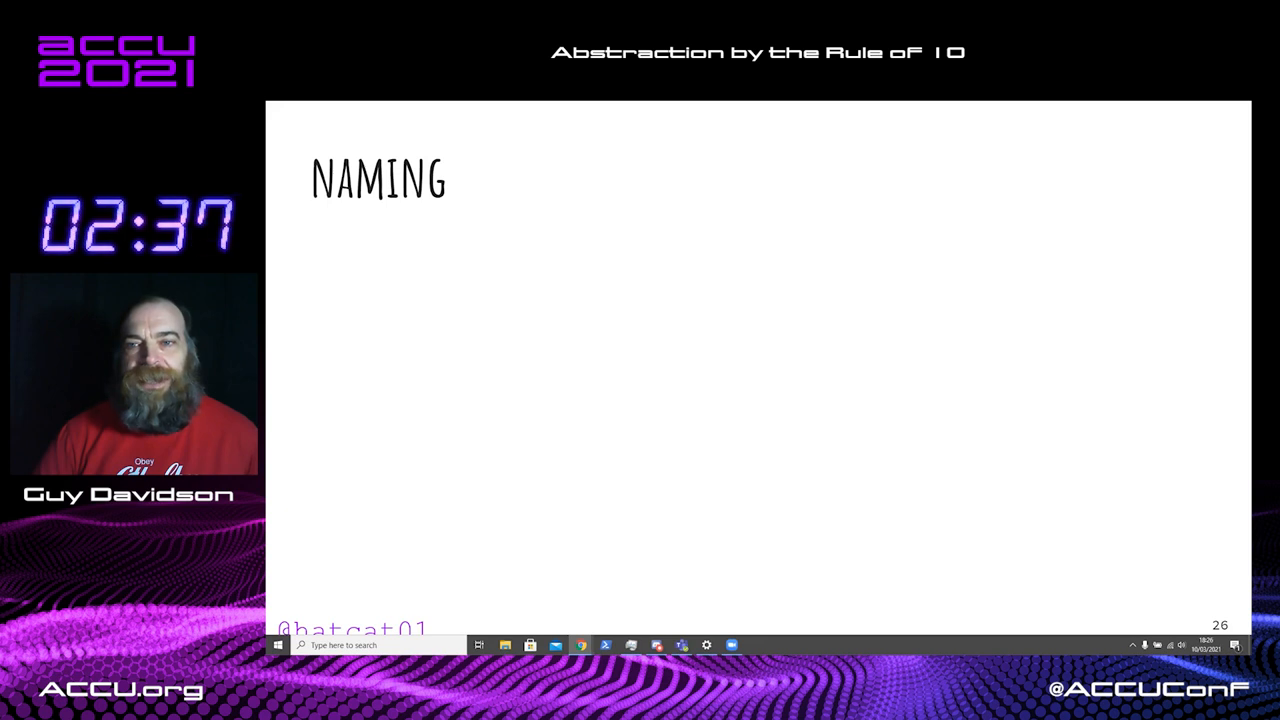
key("right")
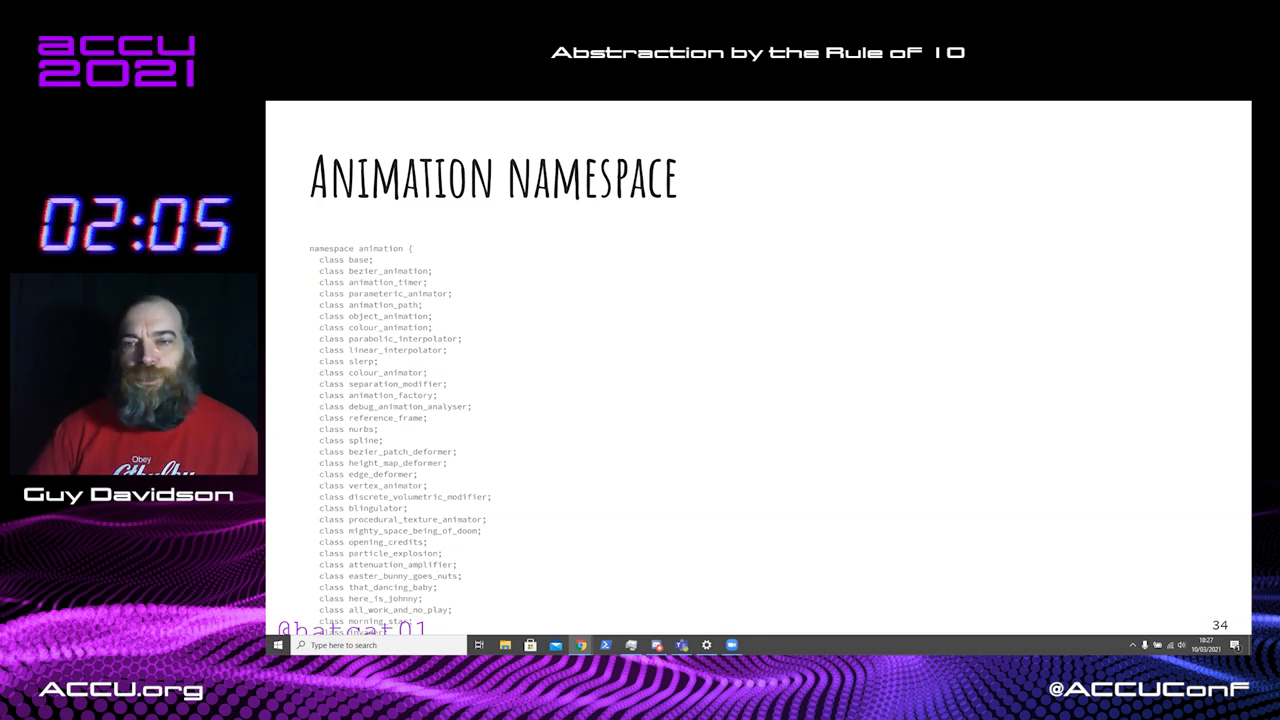
- Show slide 35 regrouping animation classes into tools, paths, surfaces and particles namespaces
key("right")
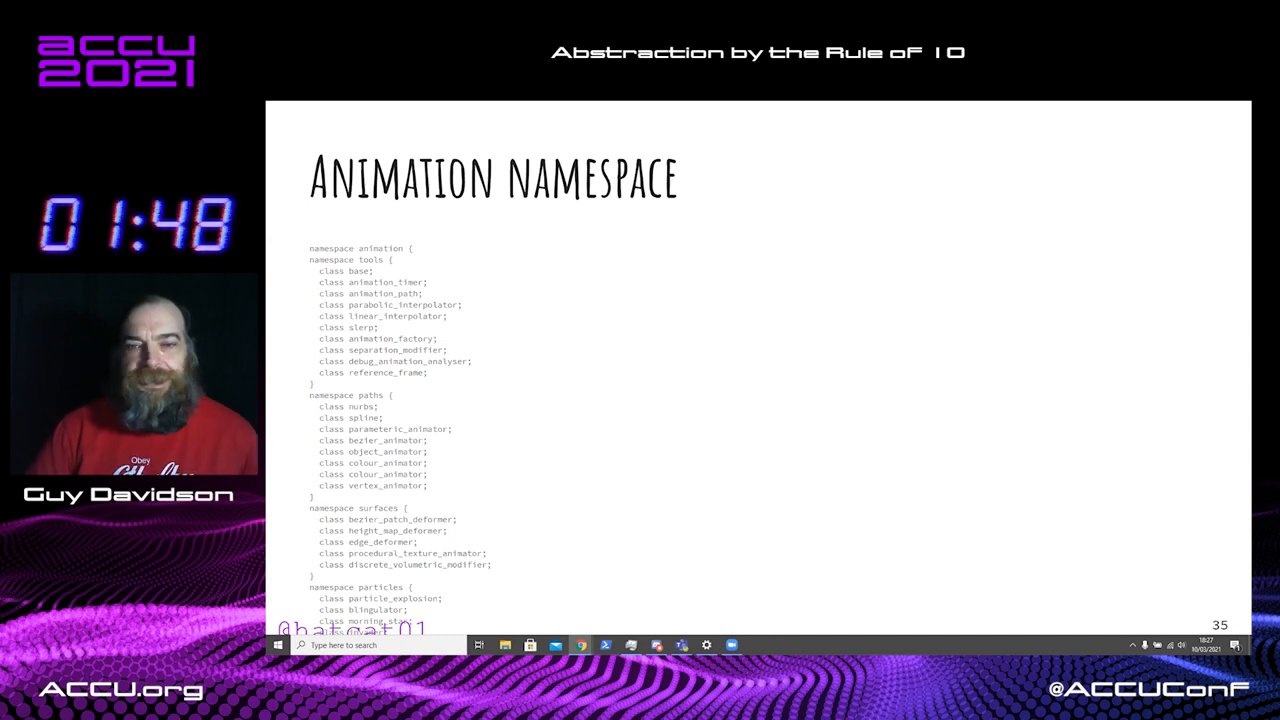
- Advance through 'Modules will solve everything!!!' to the closing NO slide 38
key("right")
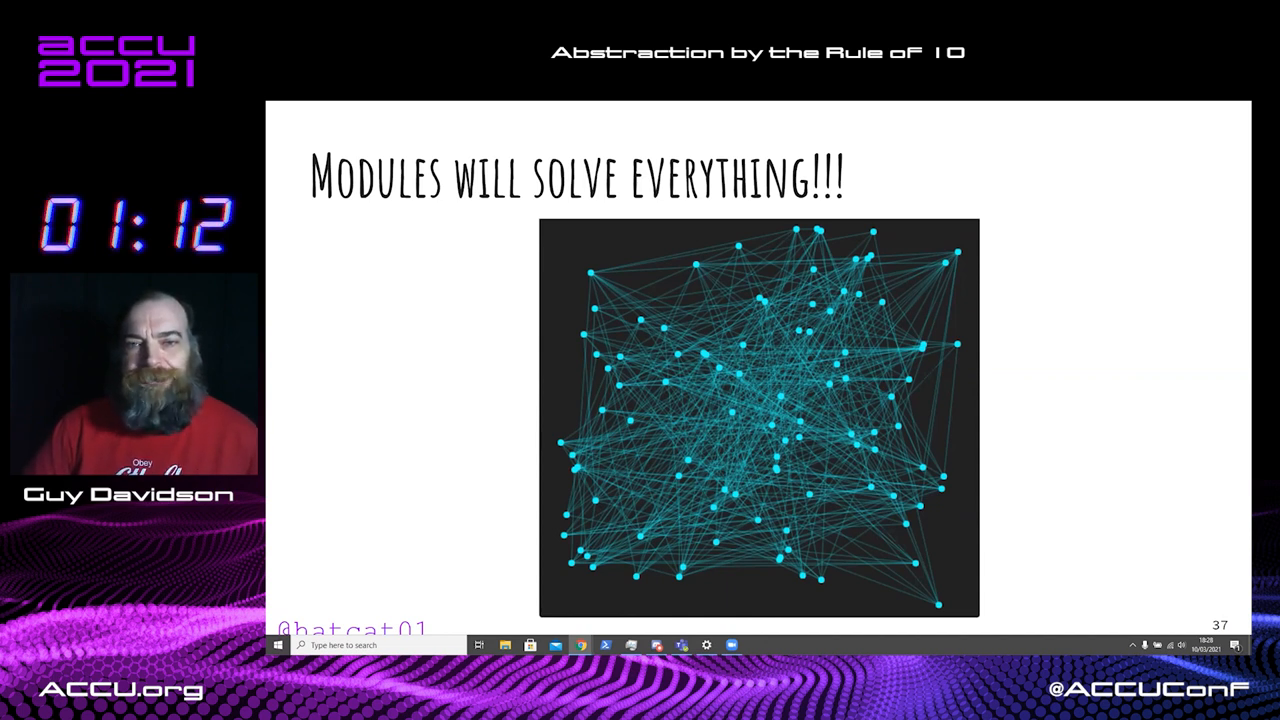
key("Right")
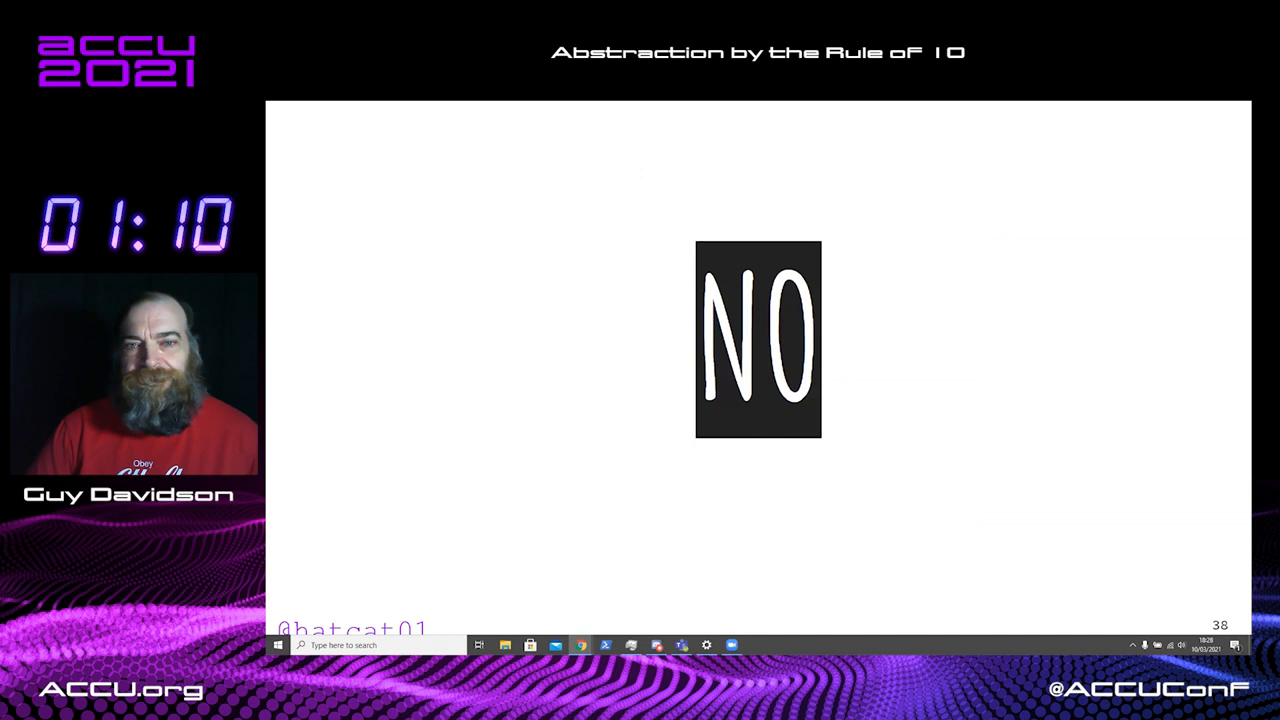